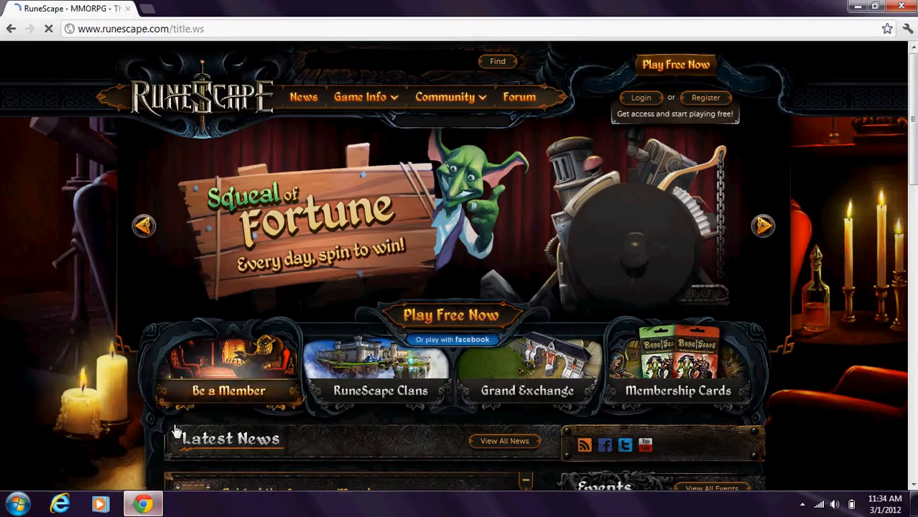
pyautogui.click(360, 98)
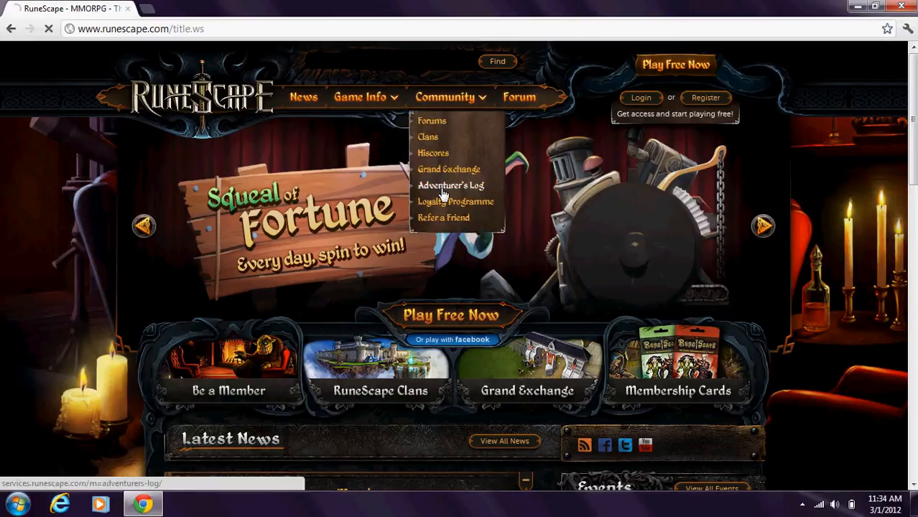
pyautogui.click(451, 186)
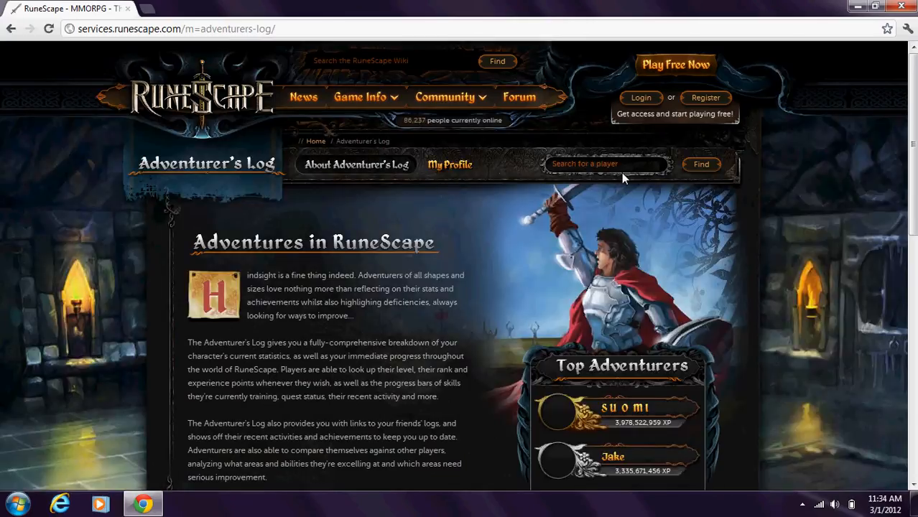
pyautogui.write('purplelove41')
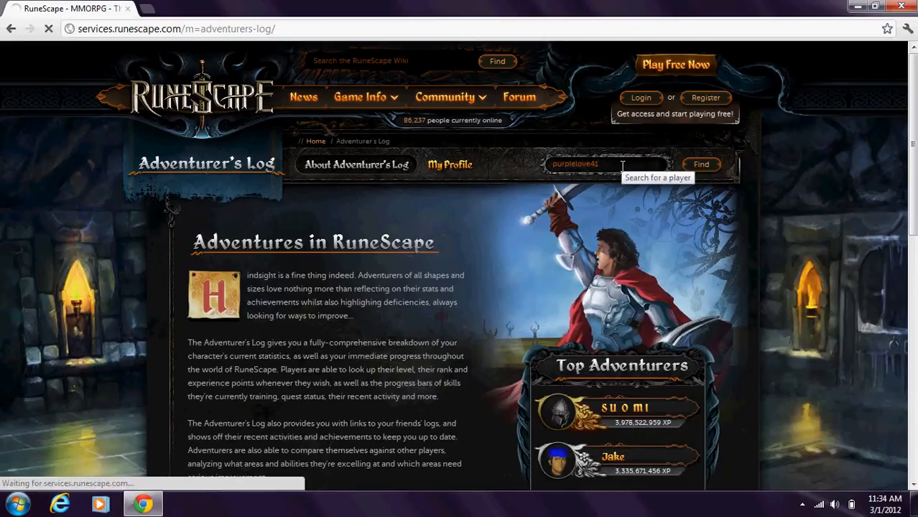
pyautogui.click(701, 164)
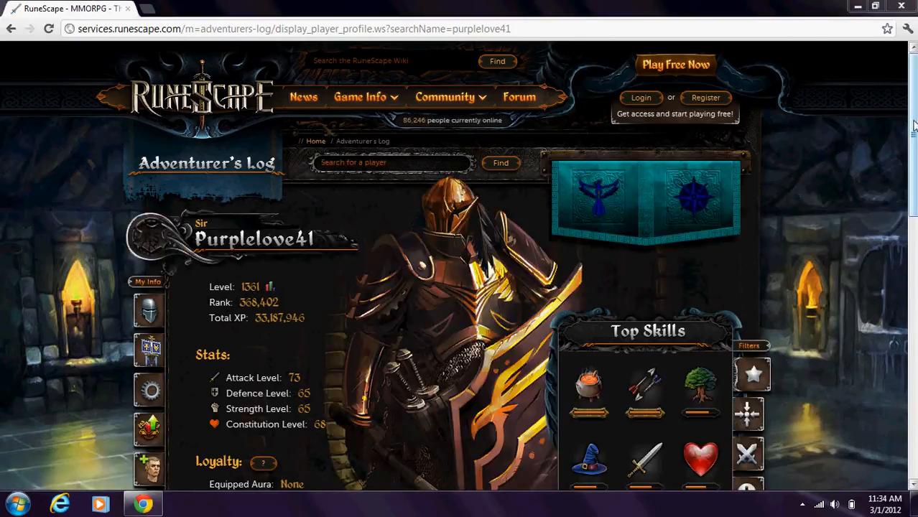
pyautogui.scroll(-3)
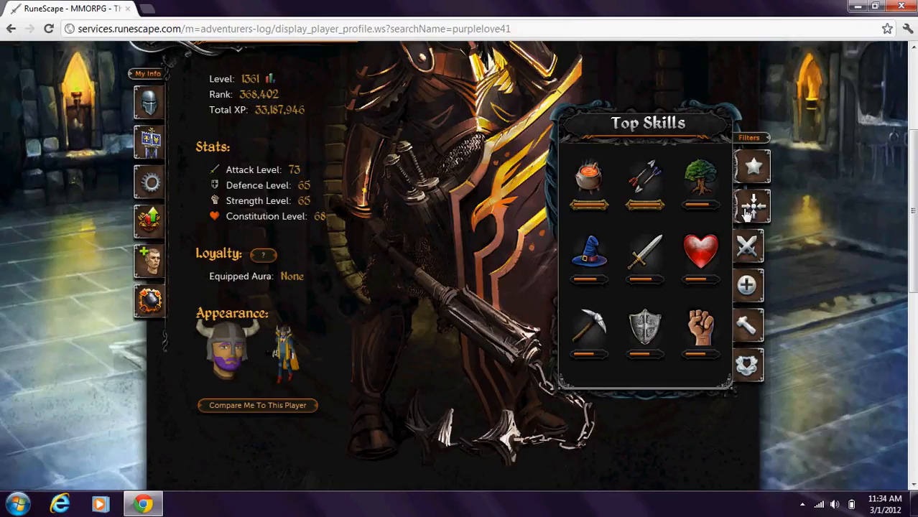
pyautogui.click(751, 247)
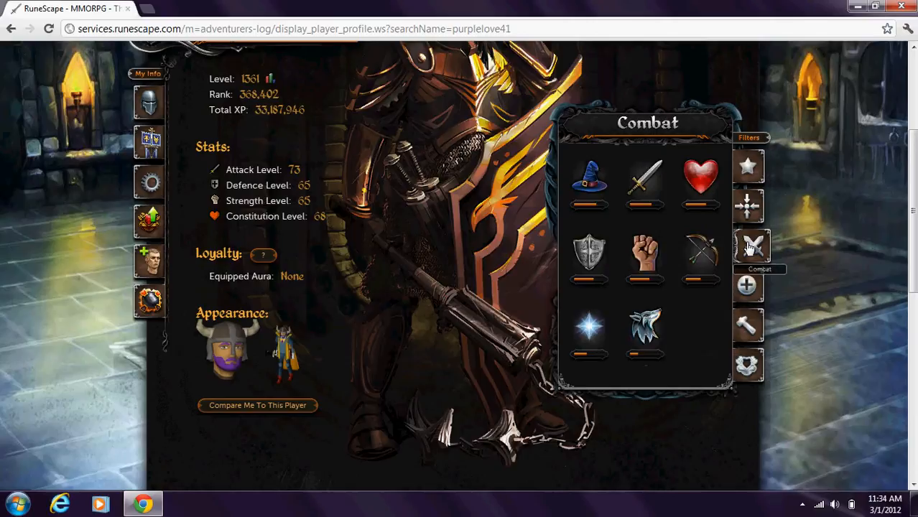
pyautogui.moveTo(645, 329)
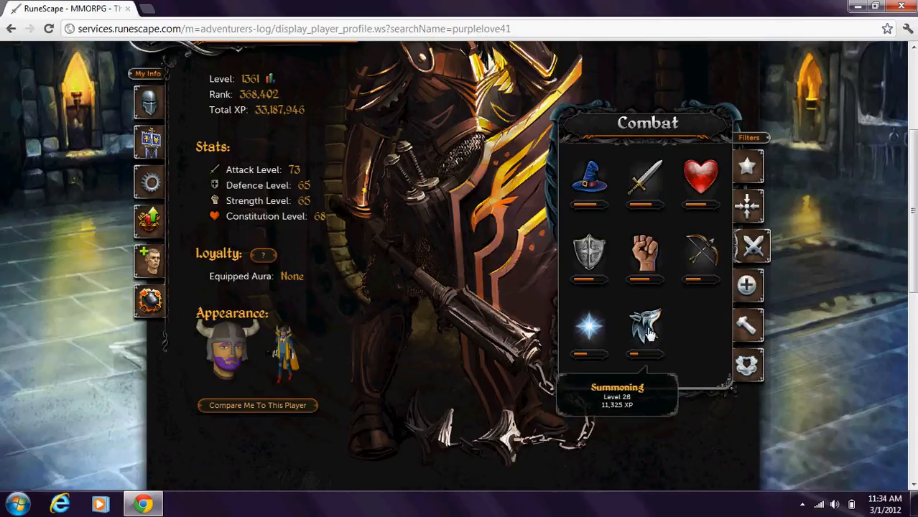
pyautogui.moveTo(580, 196)
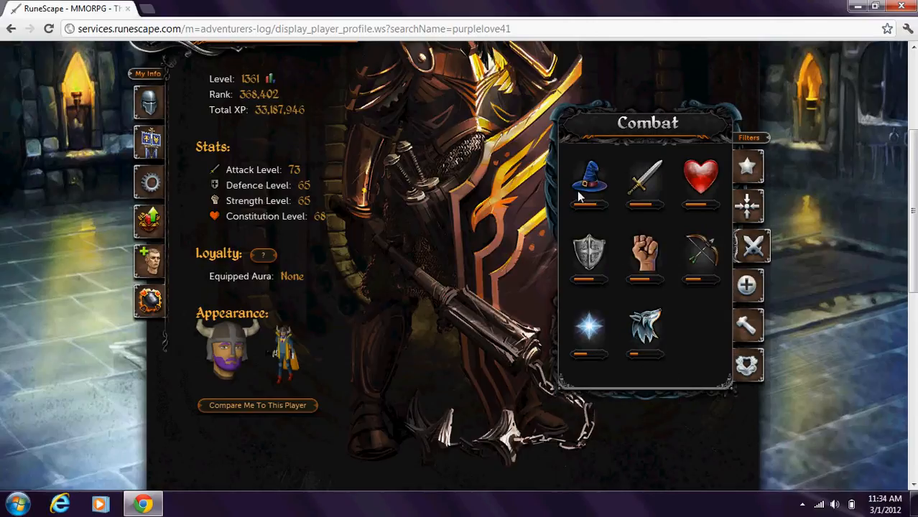
pyautogui.moveTo(701, 258)
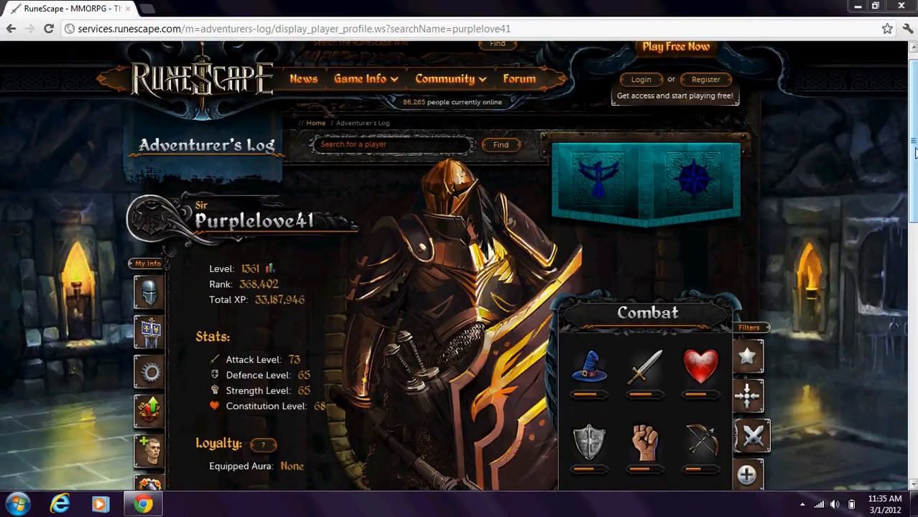
pyautogui.scroll(-3)
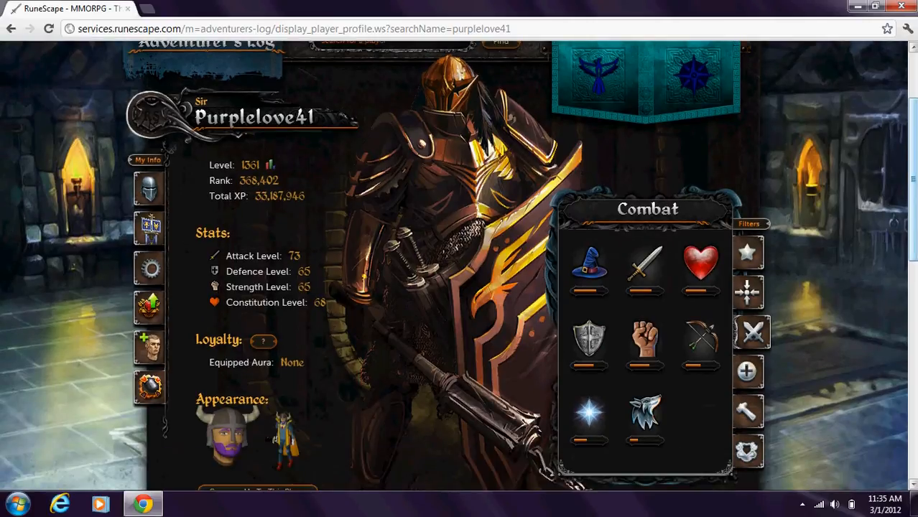
pyautogui.scroll(3)
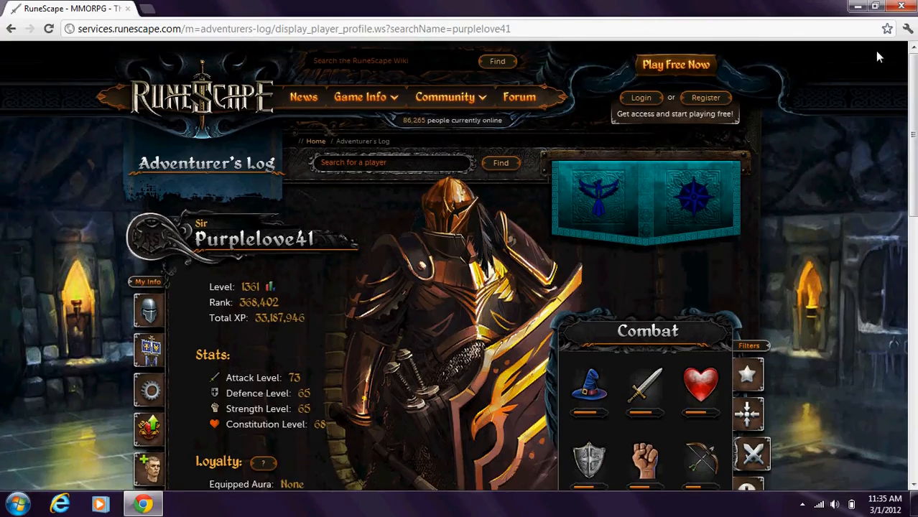
pyautogui.doubleClick(278, 318)
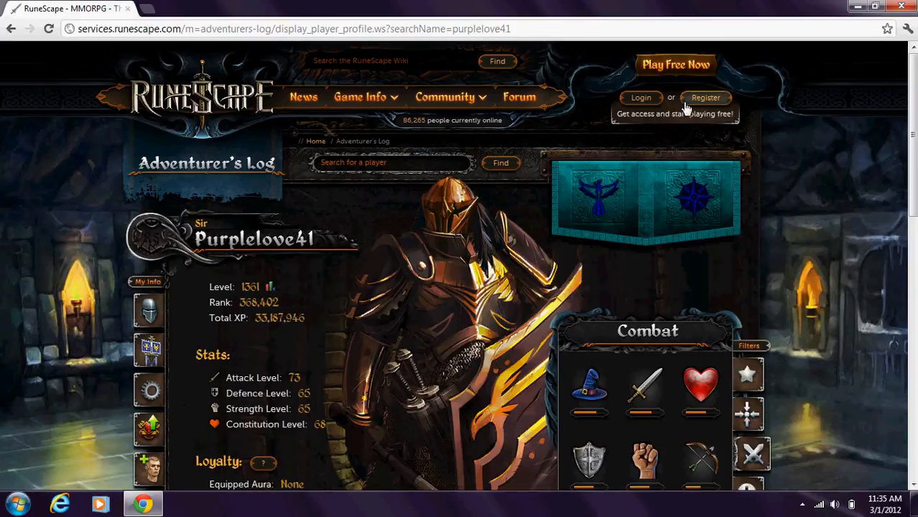
pyautogui.click(446, 97)
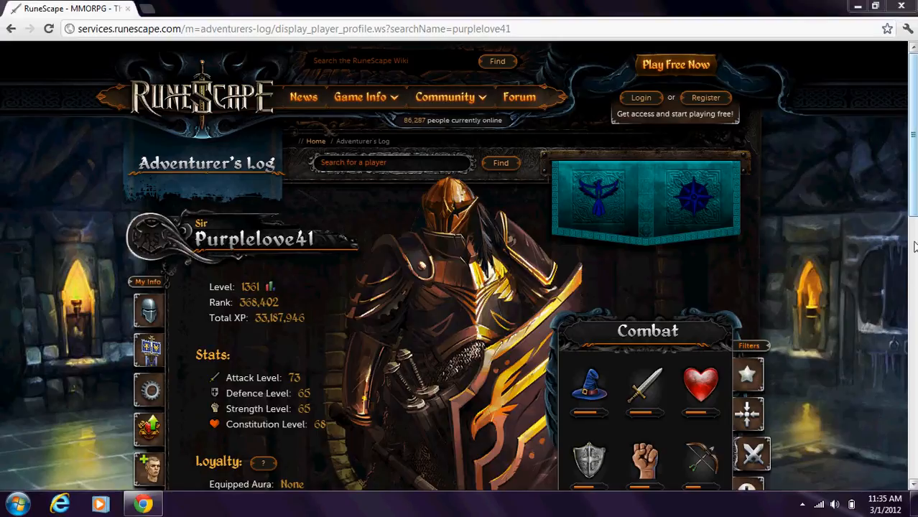
pyautogui.scroll(-3)
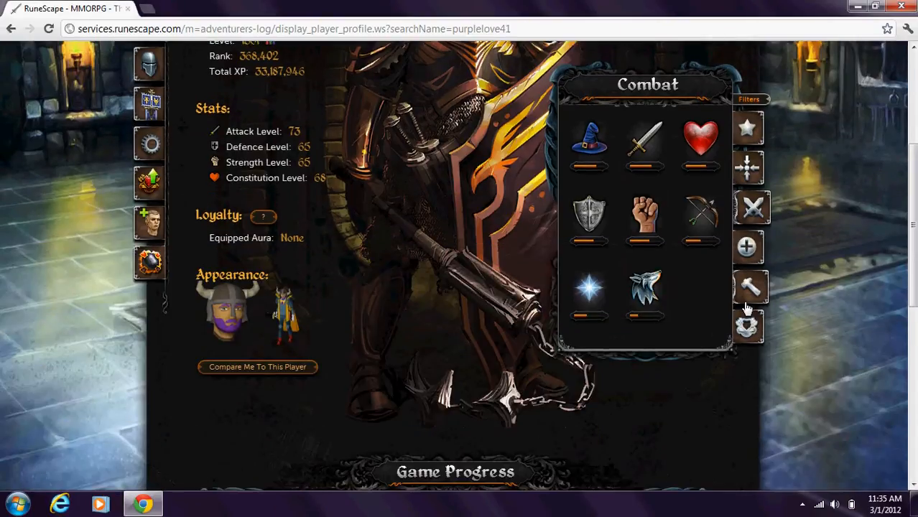
pyautogui.moveTo(753, 207)
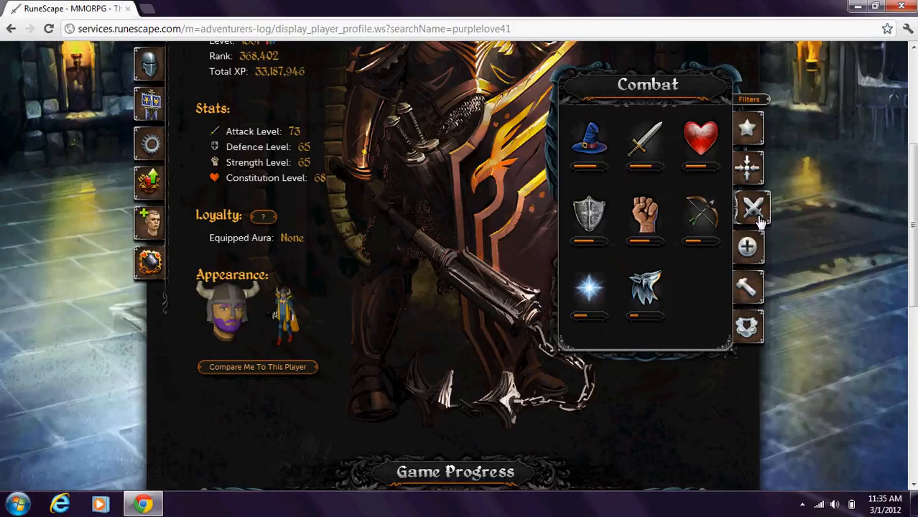
# Switch the skills panel to gathering skills, showing Hunter at level 58.
pyautogui.click(747, 167)
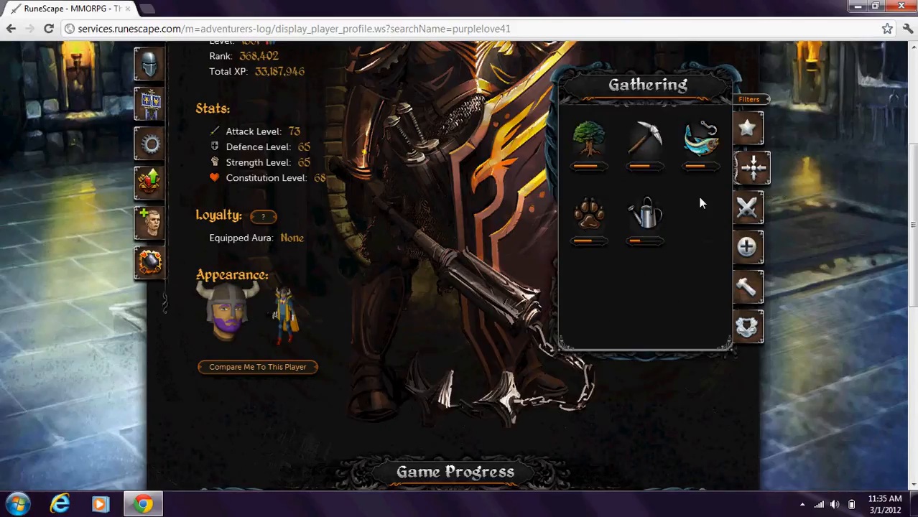
pyautogui.moveTo(644, 144)
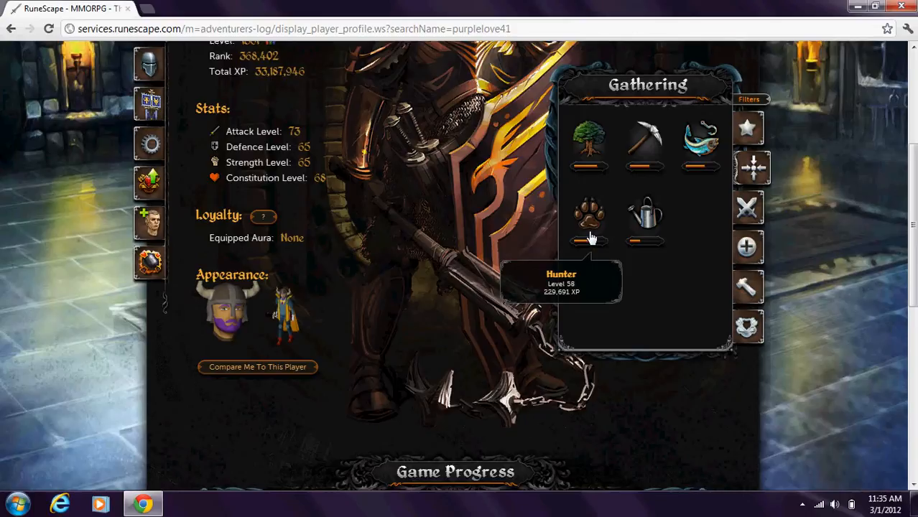
pyautogui.moveTo(460, 132)
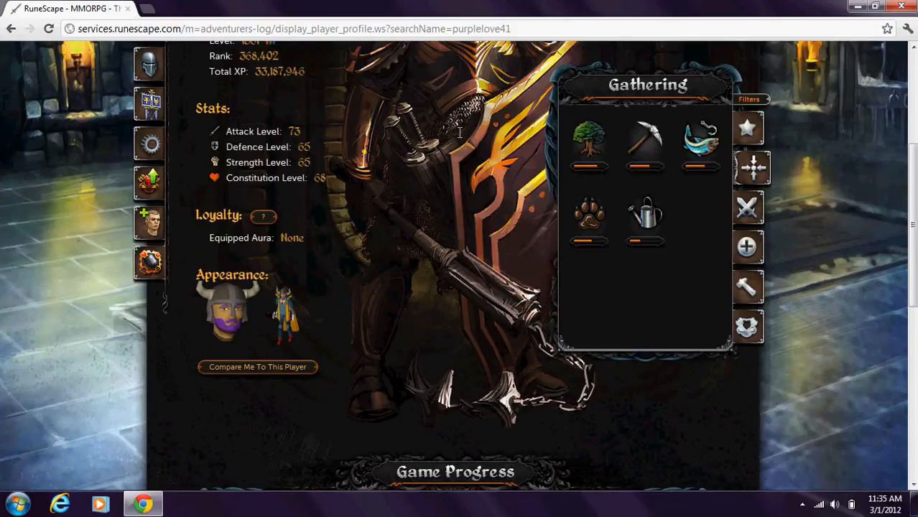
pyautogui.scroll(3)
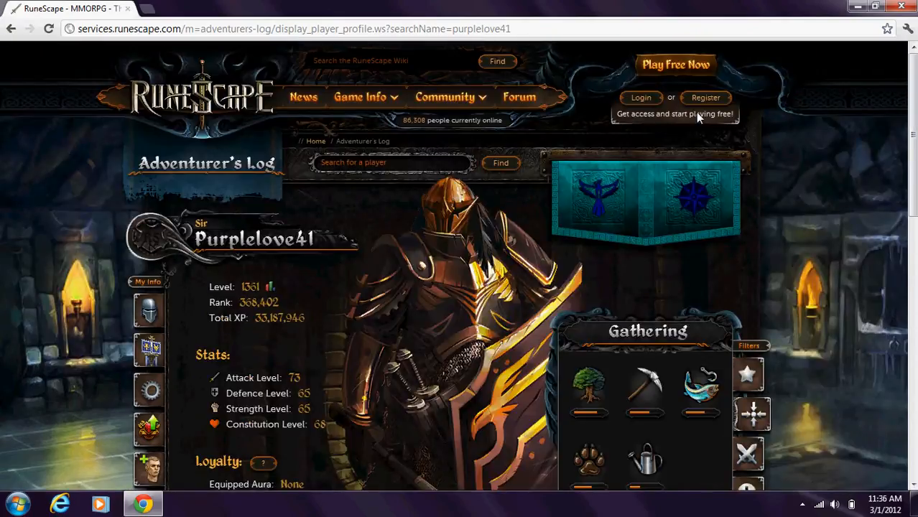
pyautogui.moveTo(322, 128)
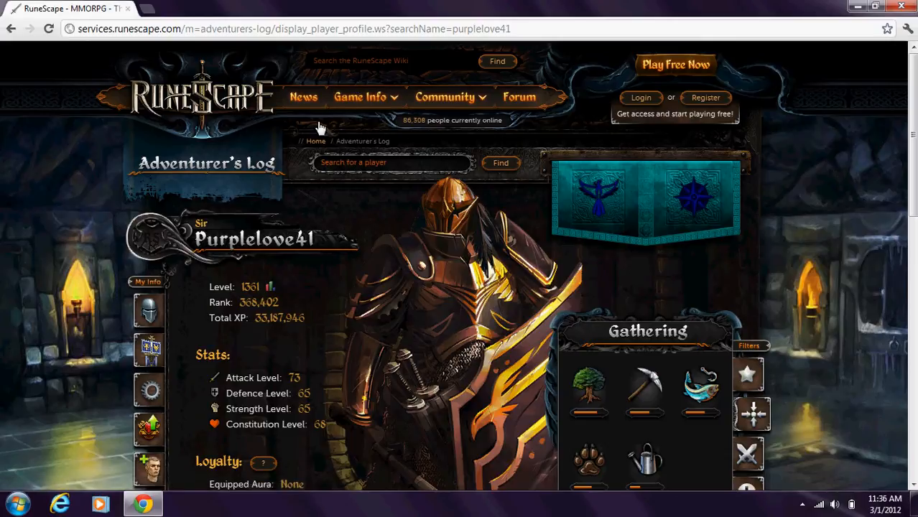
# Go to the Behind the Scenes – March news article and read down through it.
pyautogui.click(303, 98)
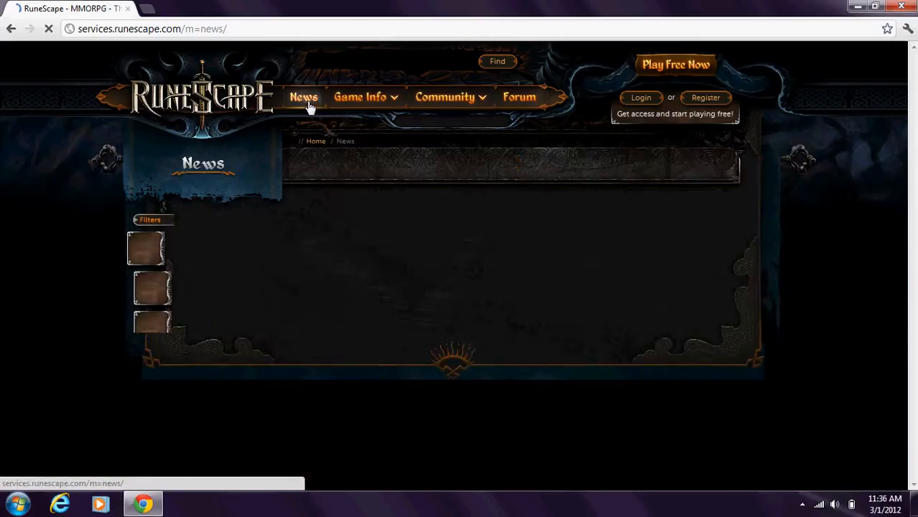
pyautogui.click(305, 97)
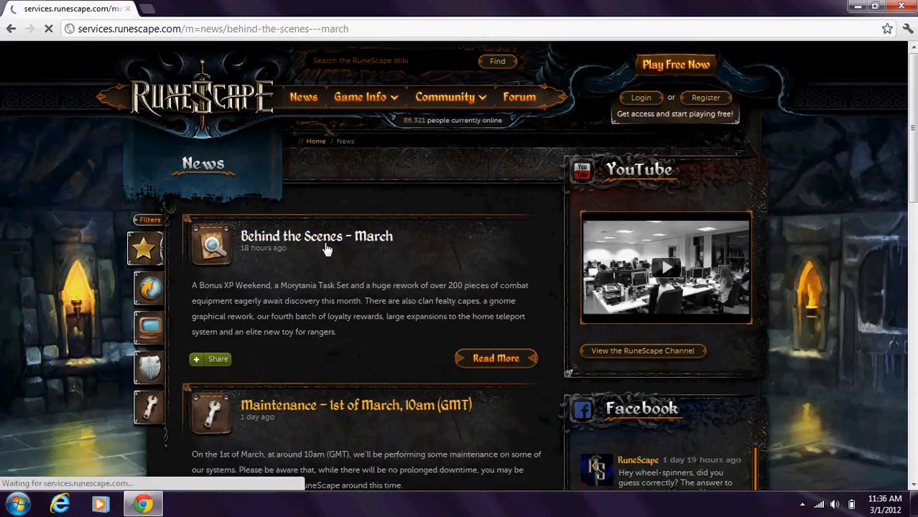
pyautogui.click(496, 359)
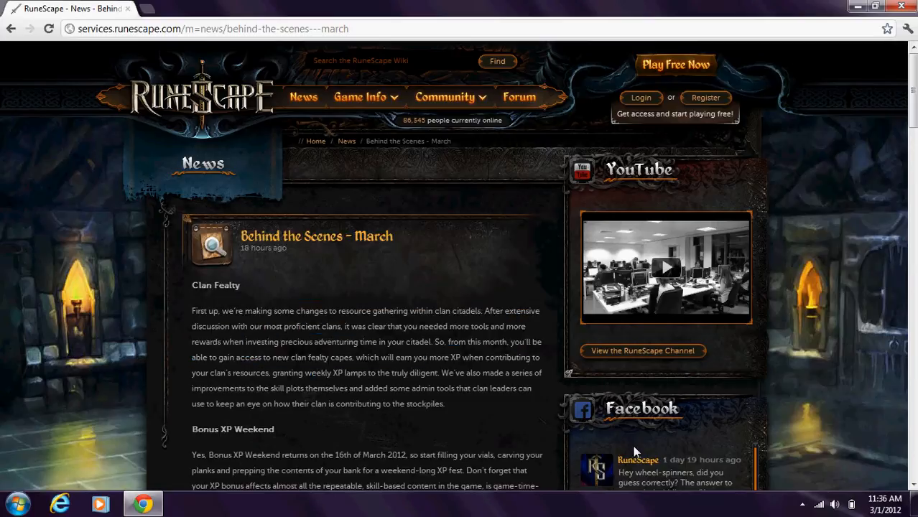
pyautogui.scroll(-3)
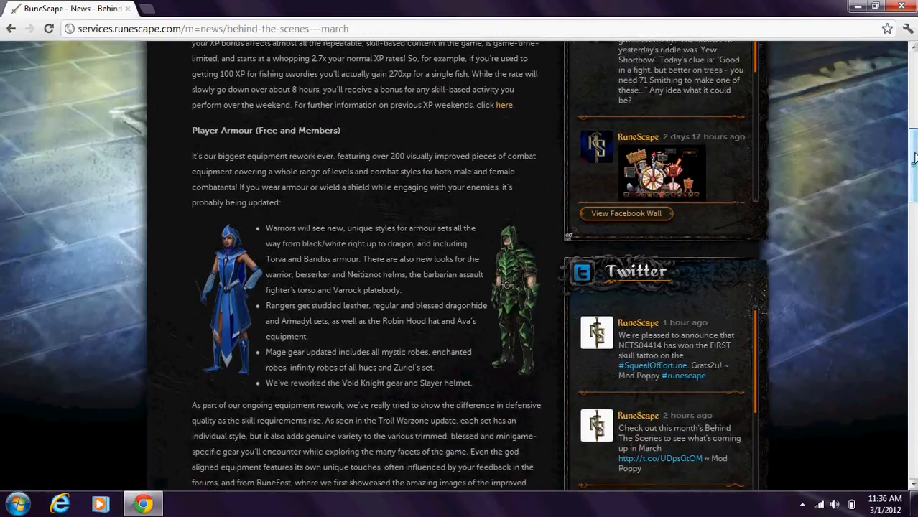
pyautogui.scroll(3)
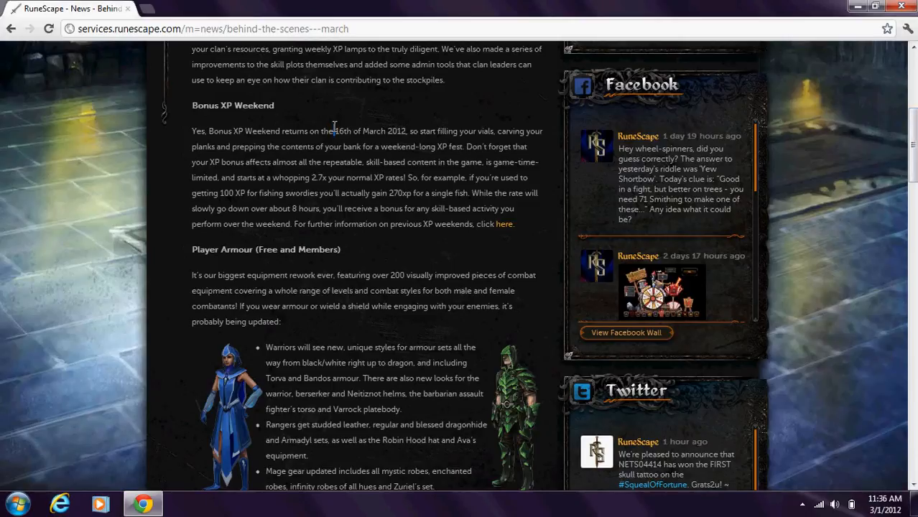
# Select the Bonus XP Weekend paragraph and heading, then follow RuneScape's latest Facebook post.
pyautogui.moveTo(334, 131); pyautogui.dragTo(492, 208)
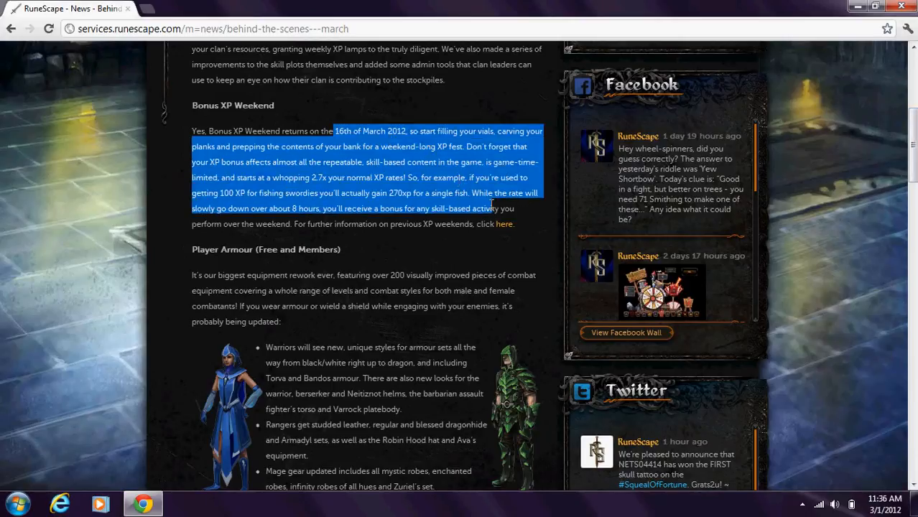
pyautogui.click(513, 224)
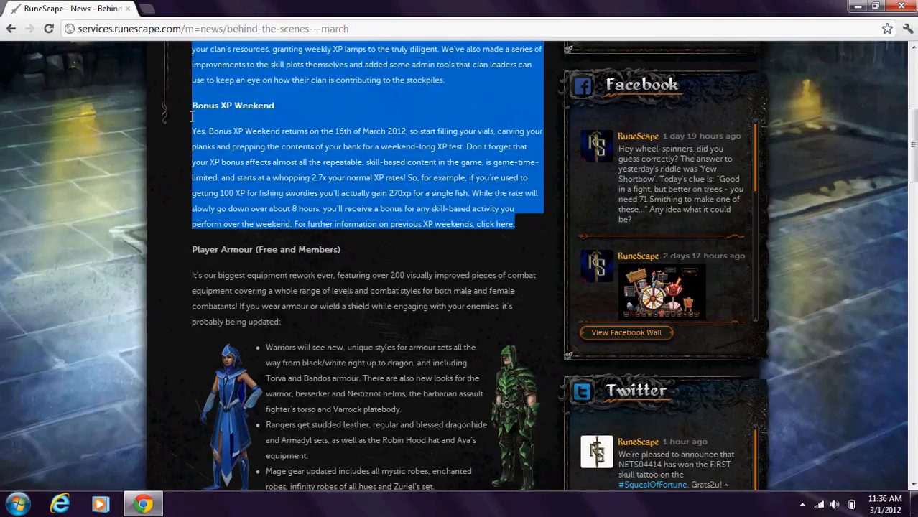
pyautogui.click(185, 229)
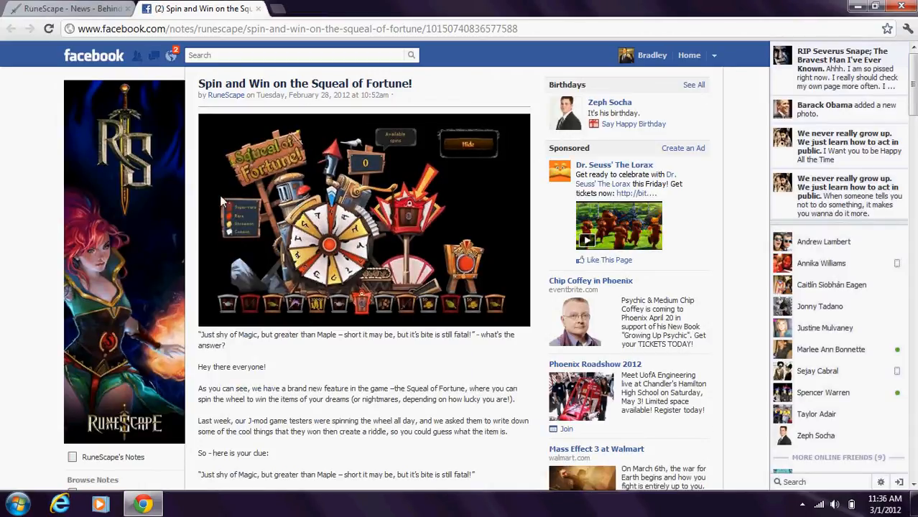
pyautogui.moveTo(445, 215)
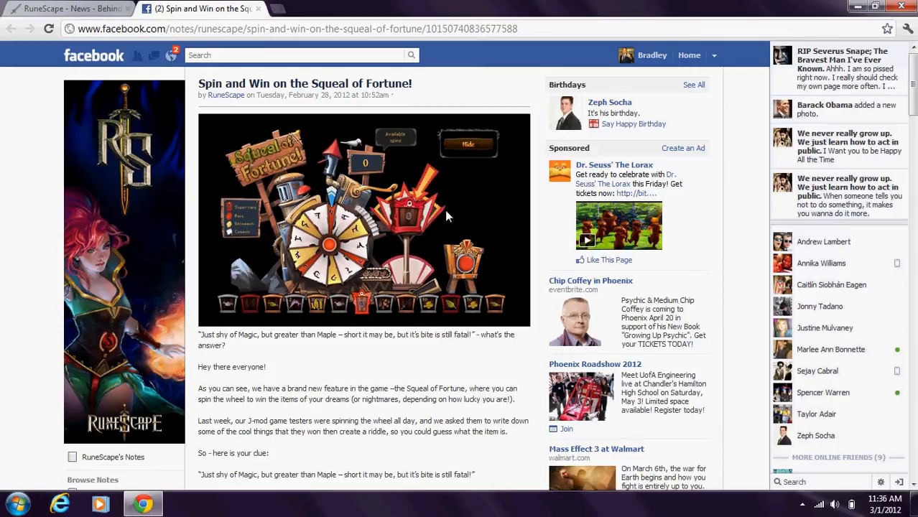
# Return from the Squeal of Fortune Facebook note to the RuneScape news article tab.
pyautogui.click(69, 8)
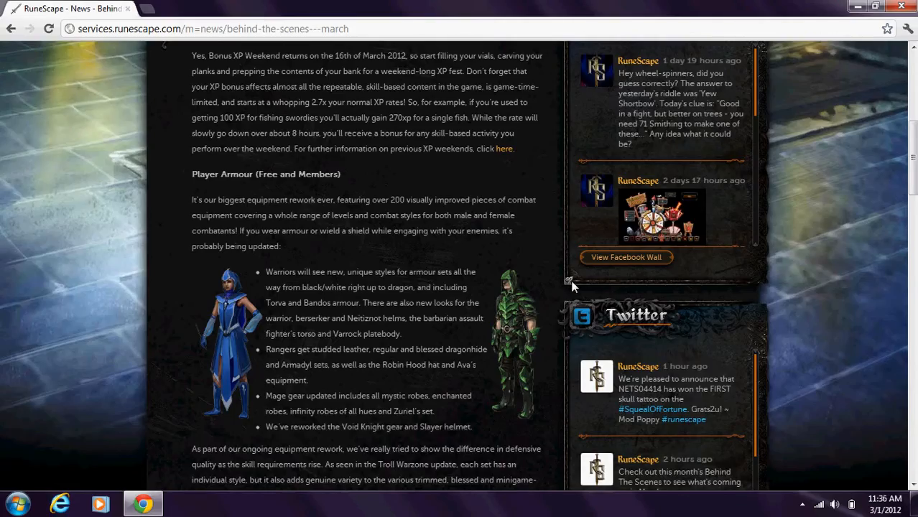
pyautogui.scroll(-3)
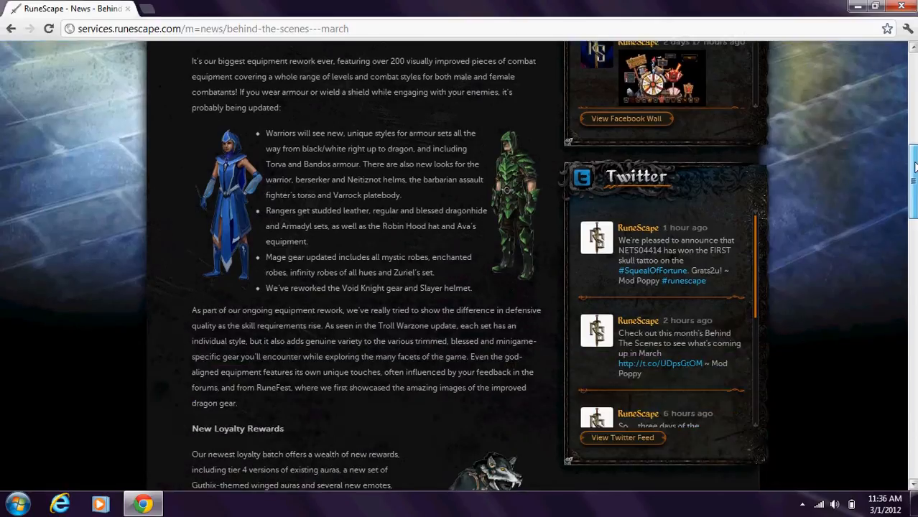
pyautogui.scroll(-3)
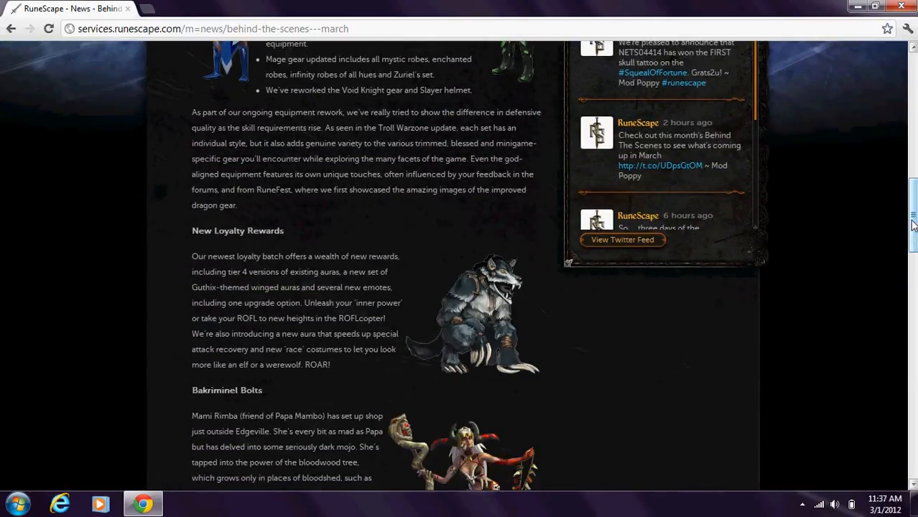
pyautogui.scroll(-3)
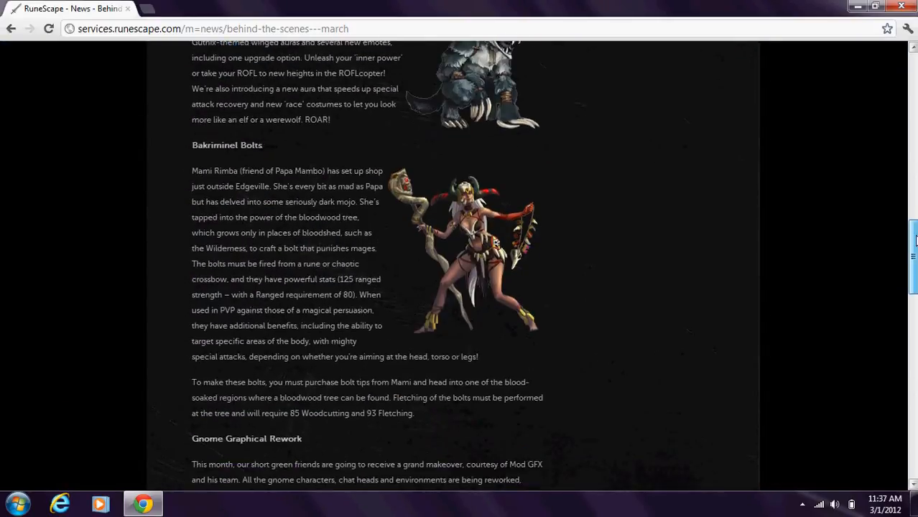
pyautogui.scroll(3)
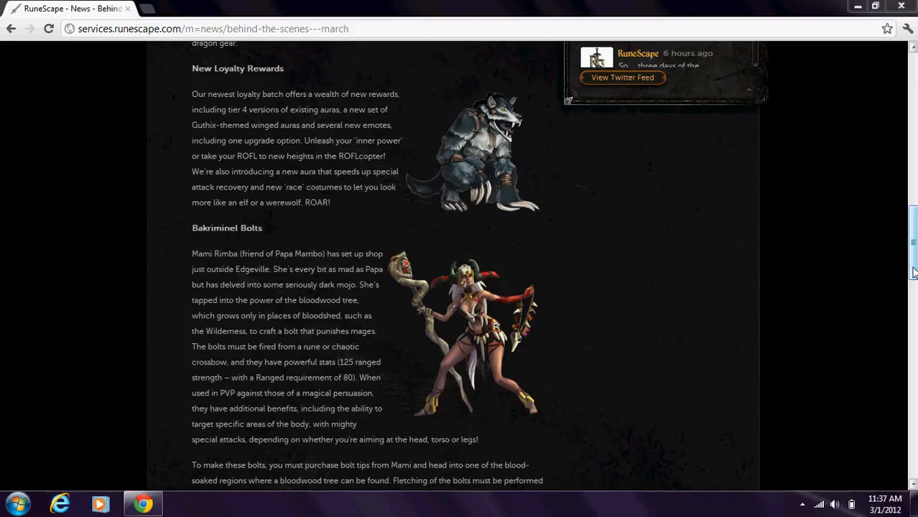
pyautogui.scroll(-3)
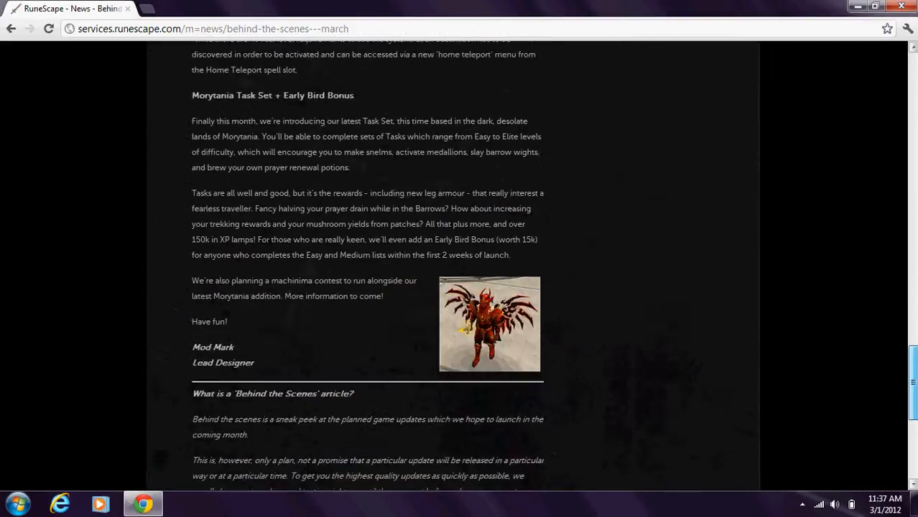
pyautogui.scroll(-3)
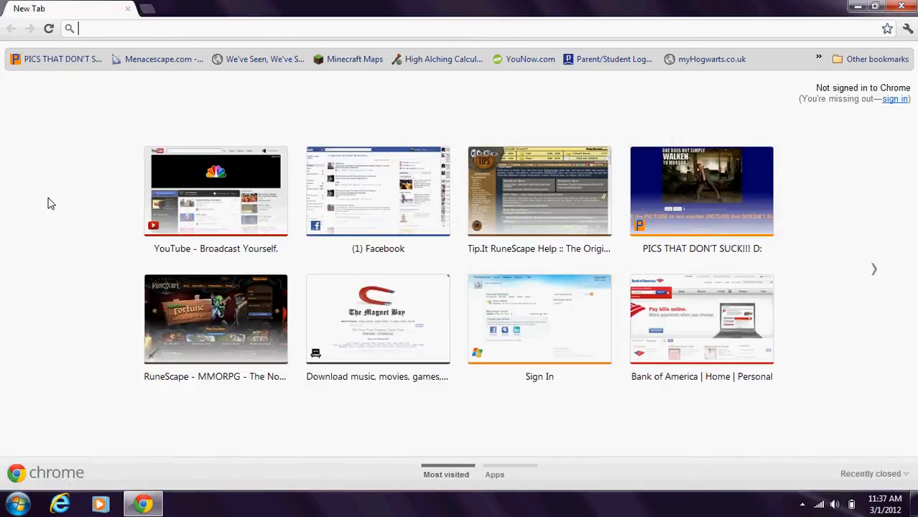
pyautogui.moveTo(98, 187)
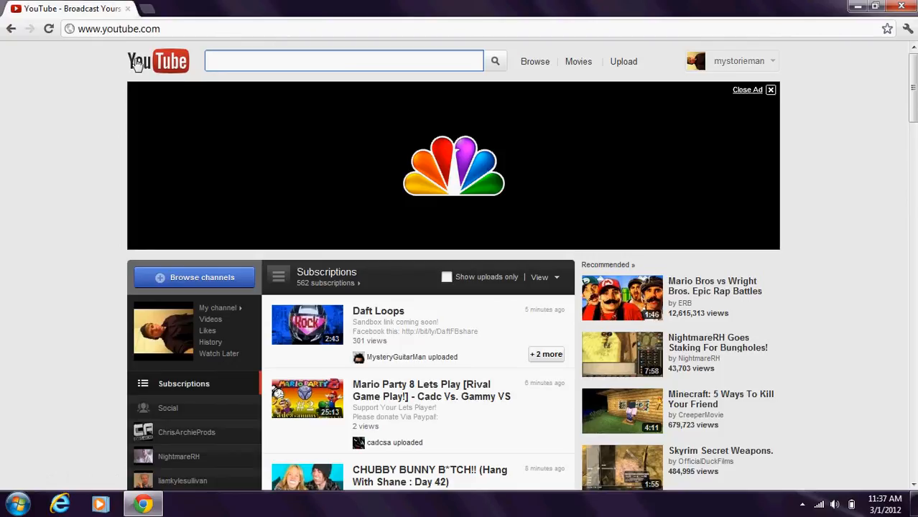
pyautogui.moveTo(749, 66)
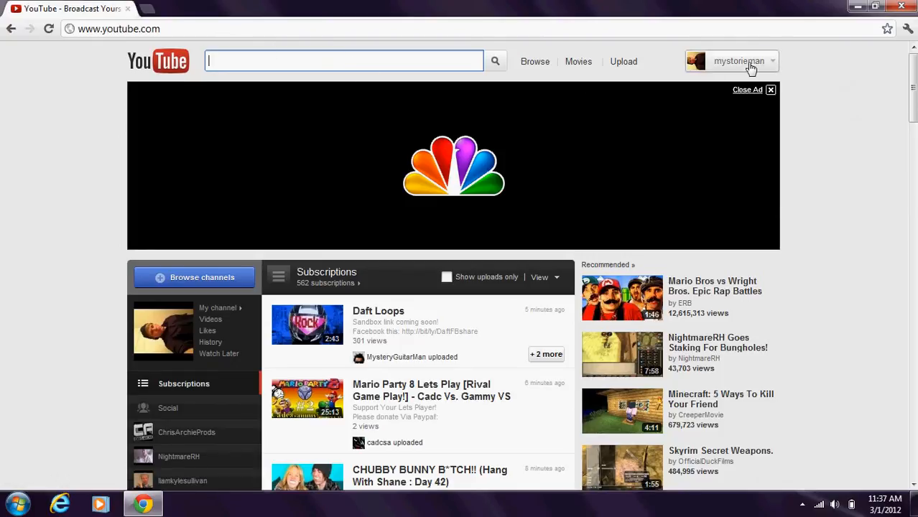
# Visit the Video Manager, then my own channel page showing 40 subscribers.
pyautogui.click(738, 60)
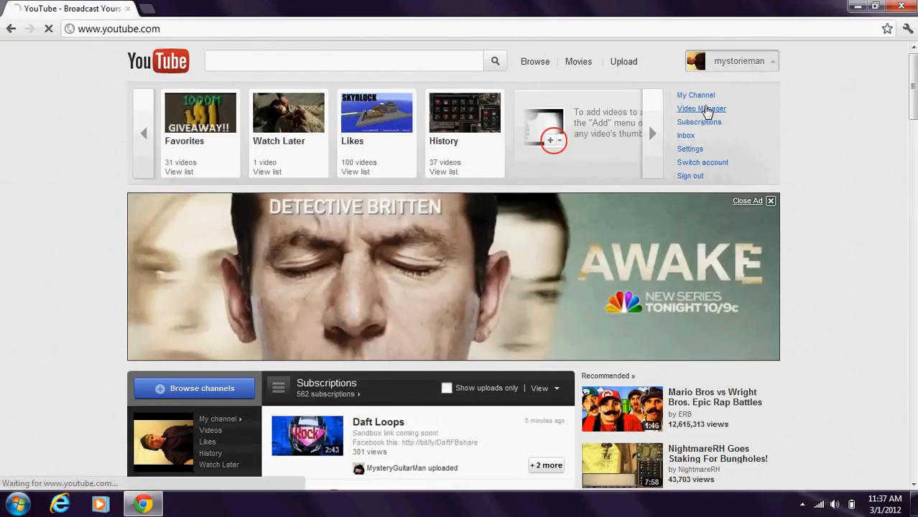
pyautogui.click(701, 109)
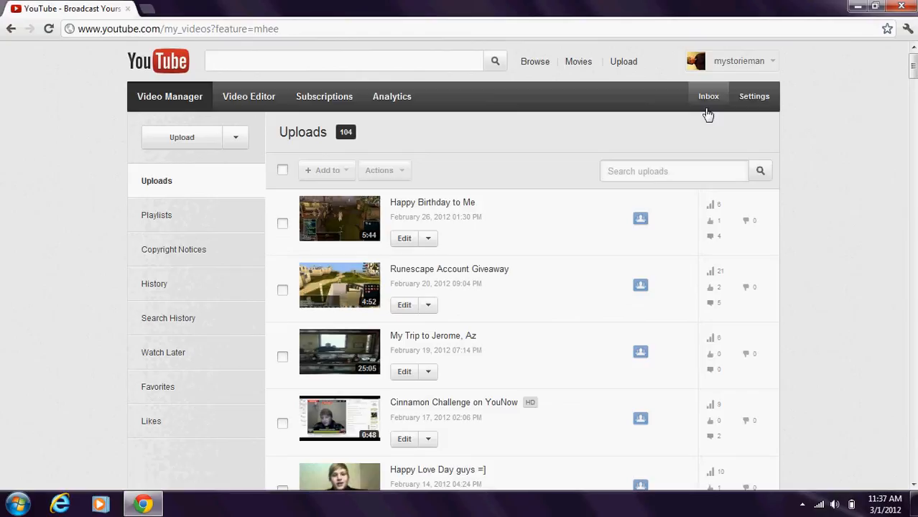
pyautogui.click(739, 60)
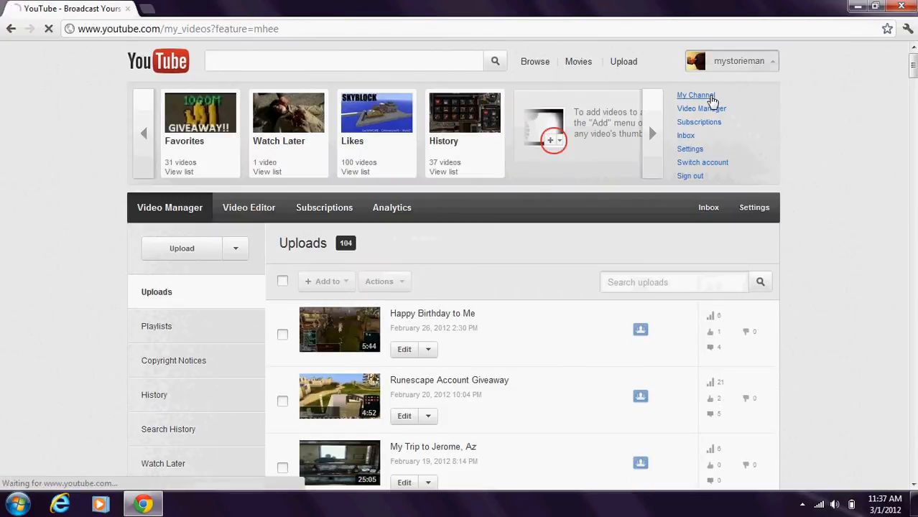
pyautogui.click(695, 95)
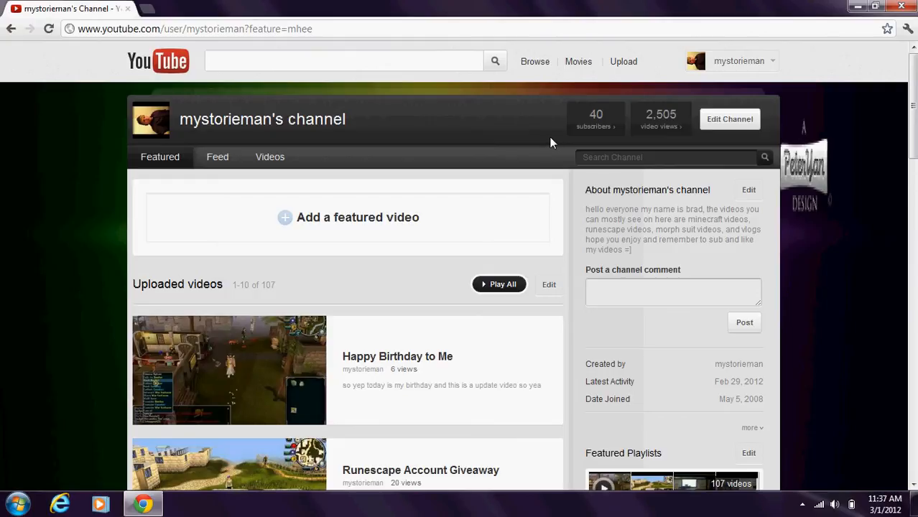
pyautogui.moveTo(615, 127)
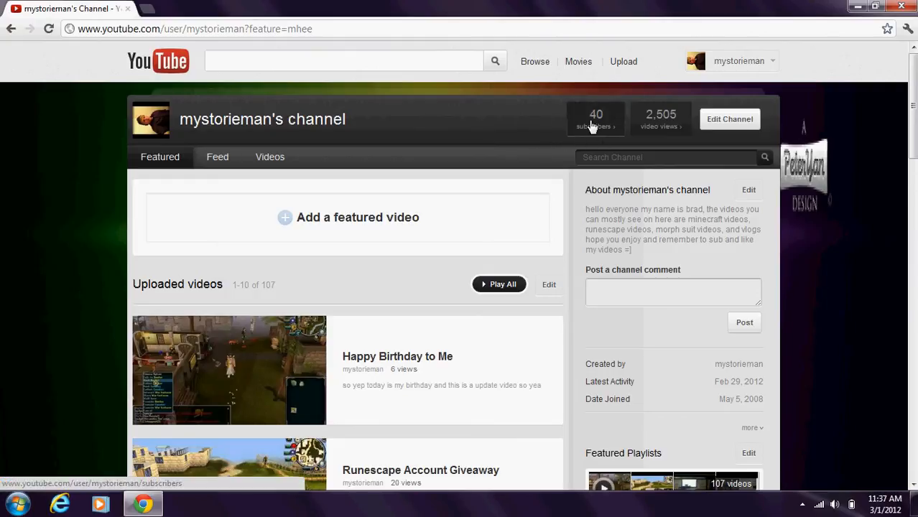
# Go back to the Video Manager and show the Uploads list.
pyautogui.click(738, 60)
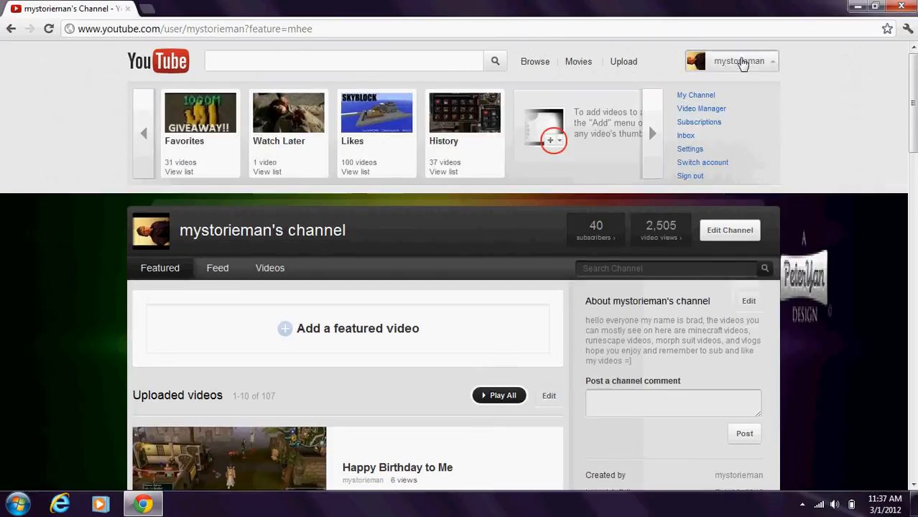
pyautogui.click(701, 109)
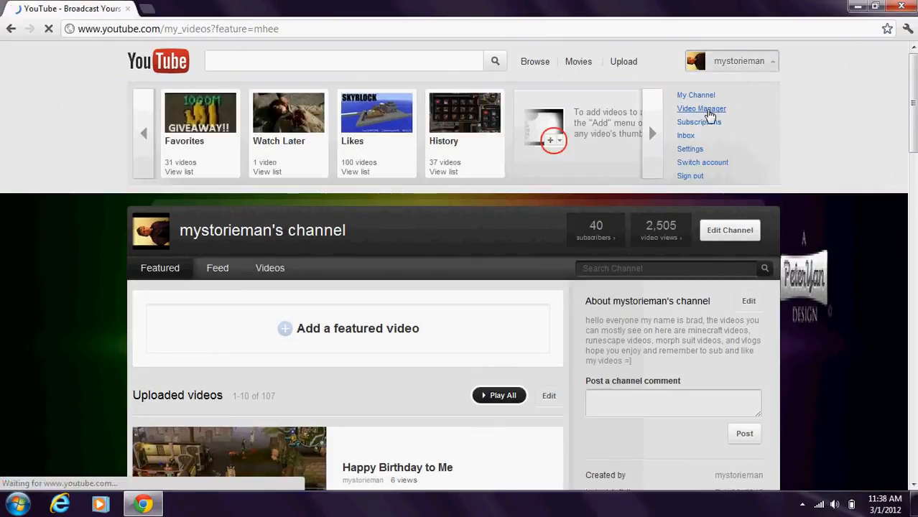
pyautogui.click(701, 109)
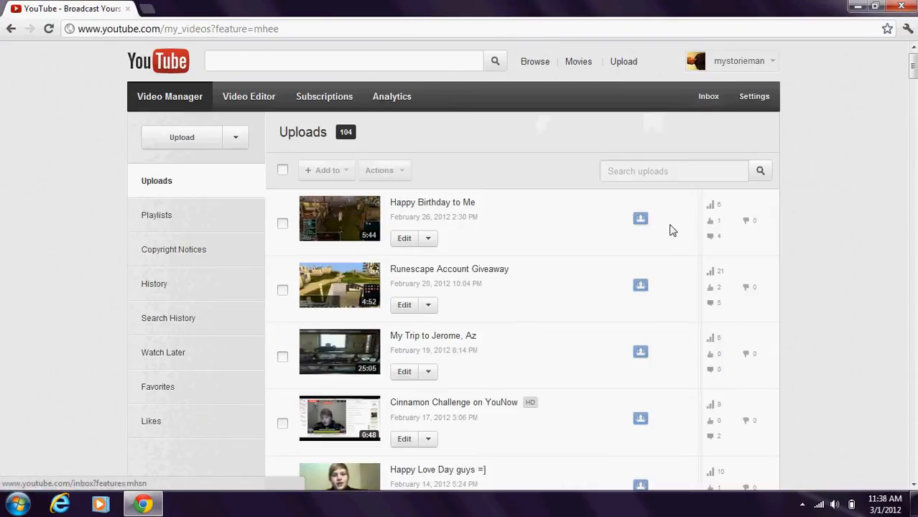
pyautogui.moveTo(709, 276)
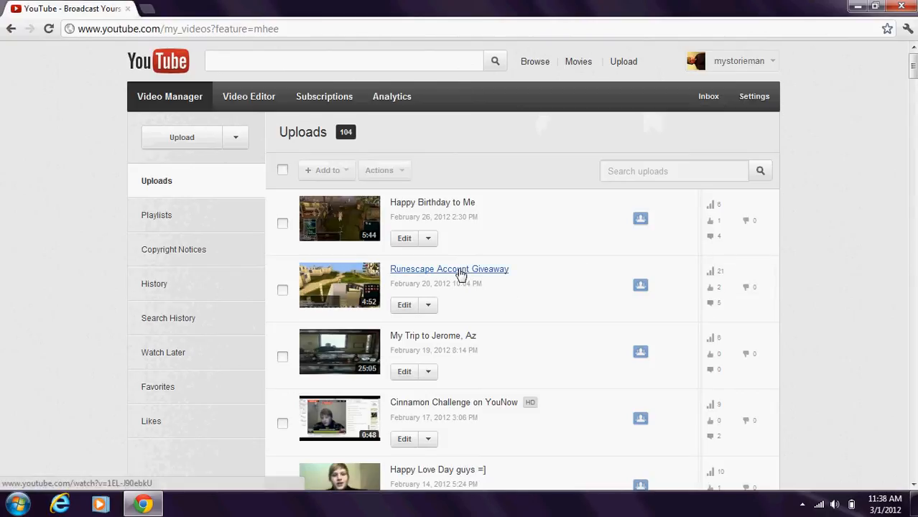
# Open the Runescape Account Giveaway upload and scroll down to its five comments.
pyautogui.click(449, 269)
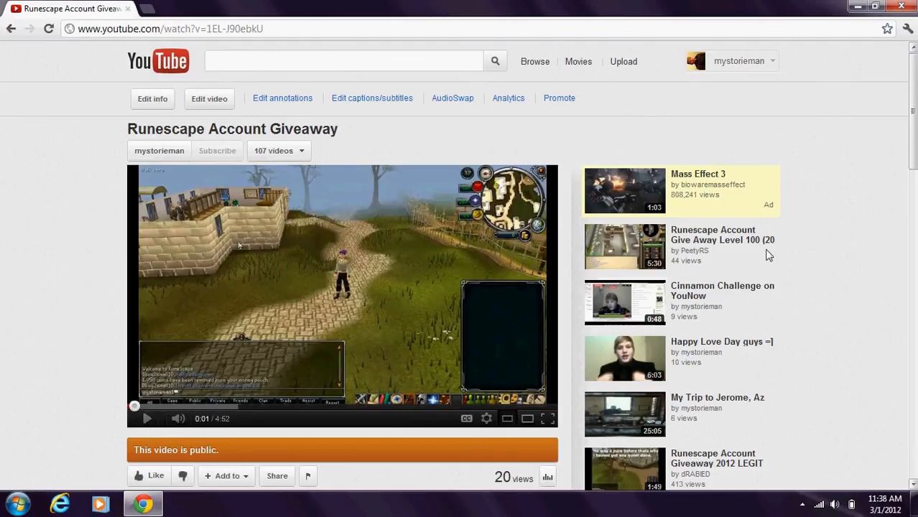
pyautogui.scroll(-3)
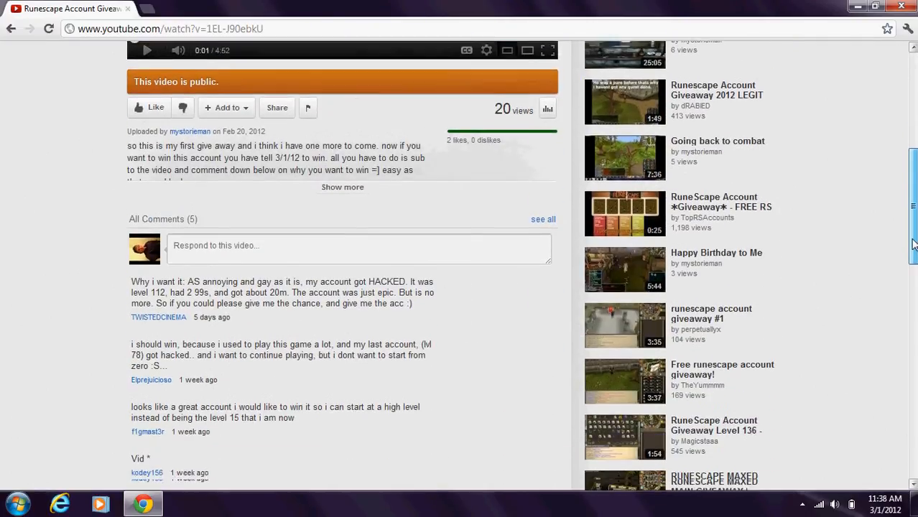
pyautogui.scroll(-3)
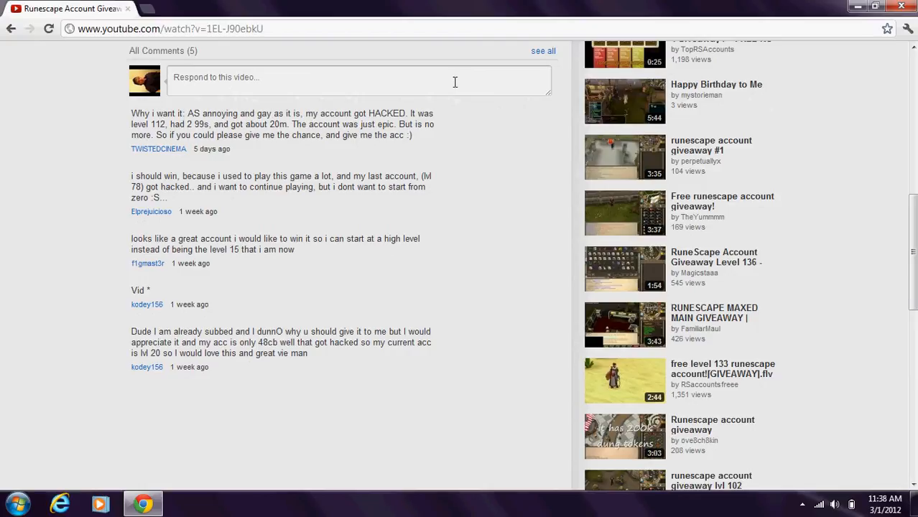
pyautogui.moveTo(172, 156)
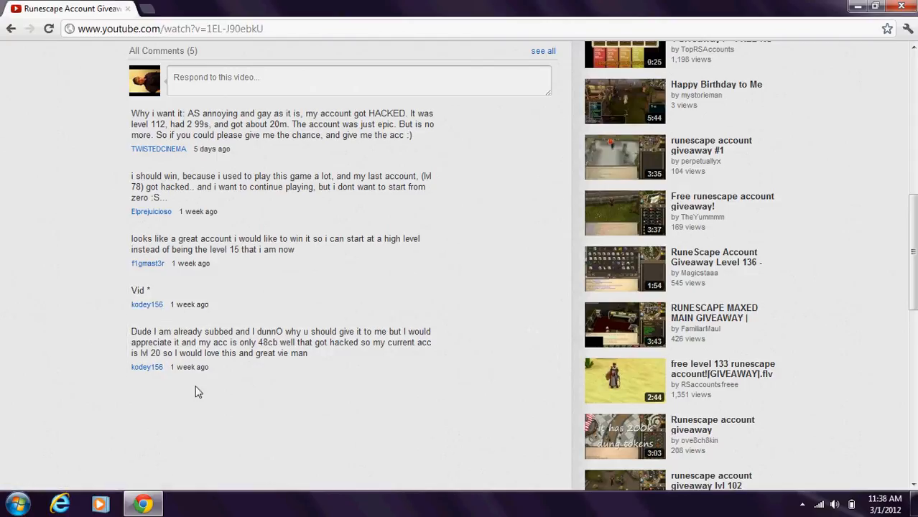
pyautogui.moveTo(204, 6)
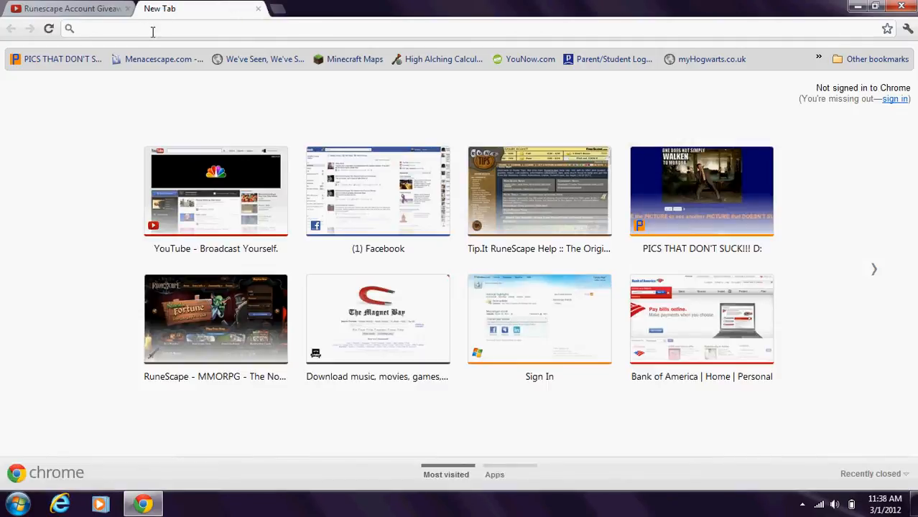
# Google 'random', go to RANDOM.ORG, set the generator's Max to 4, then go back to YouTube.
pyautogui.write('random number generator')
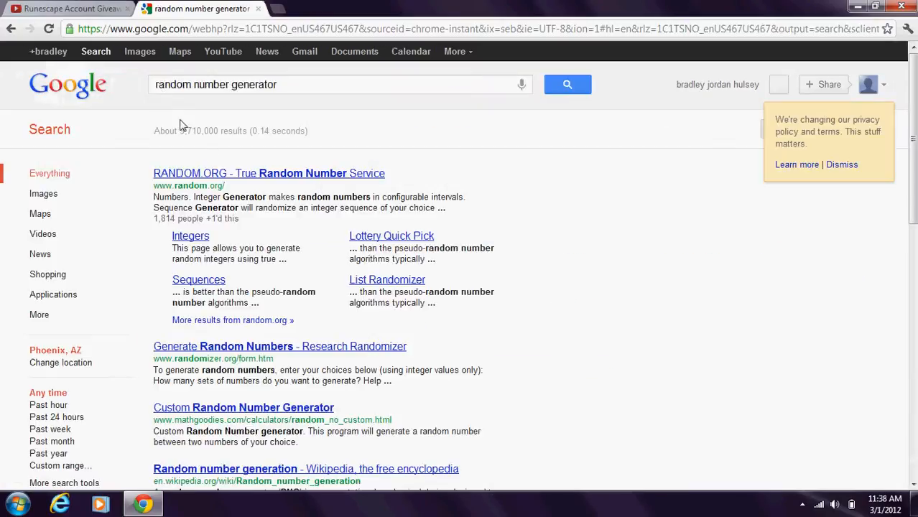
pyautogui.click(269, 172)
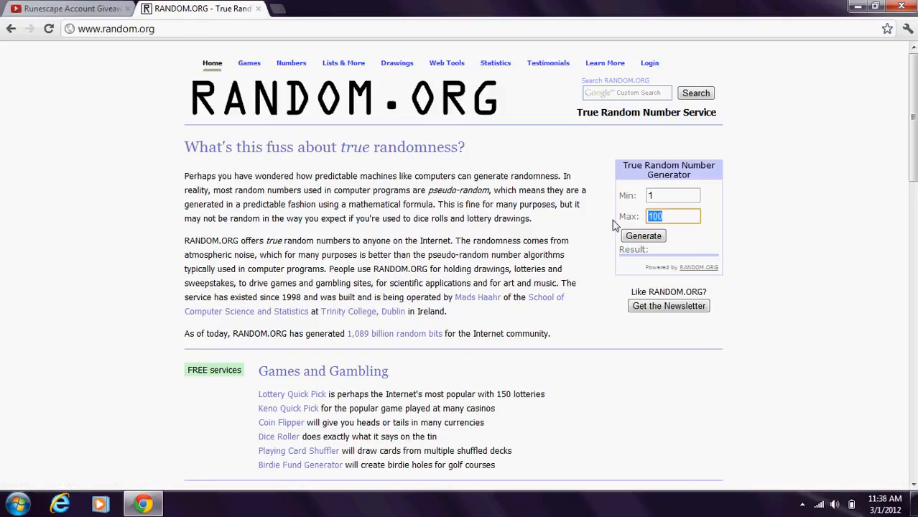
pyautogui.write('4')
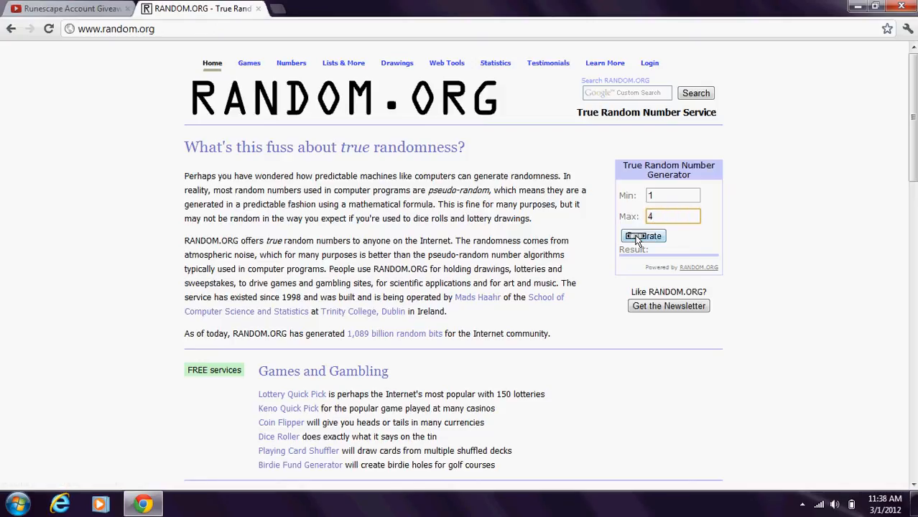
pyautogui.click(69, 9)
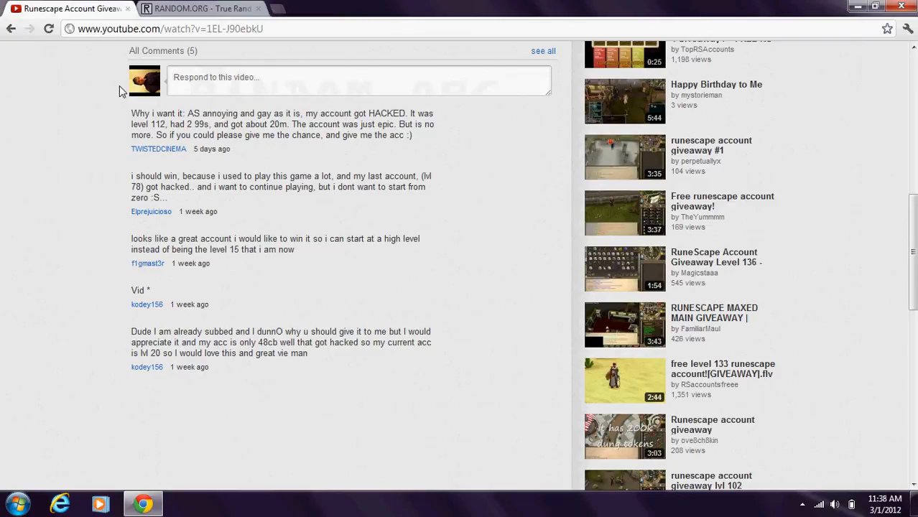
pyautogui.moveTo(178, 210)
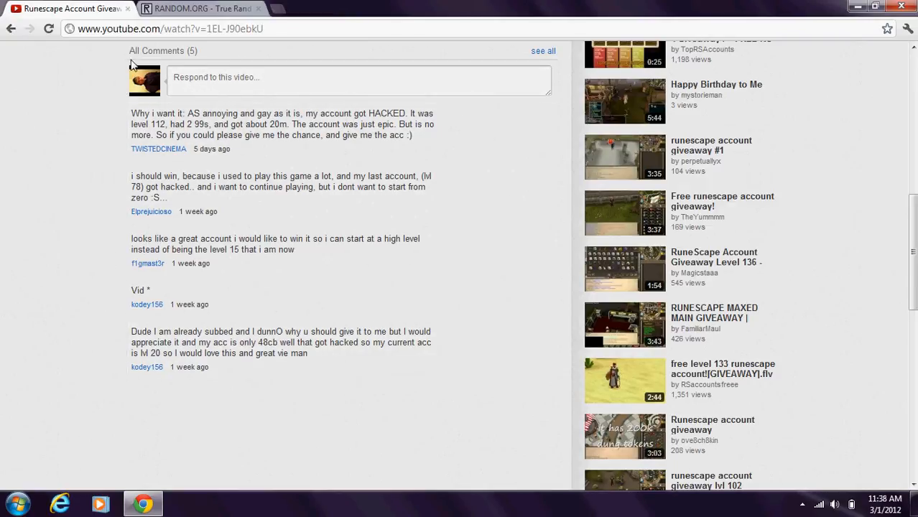
pyautogui.moveTo(168, 304)
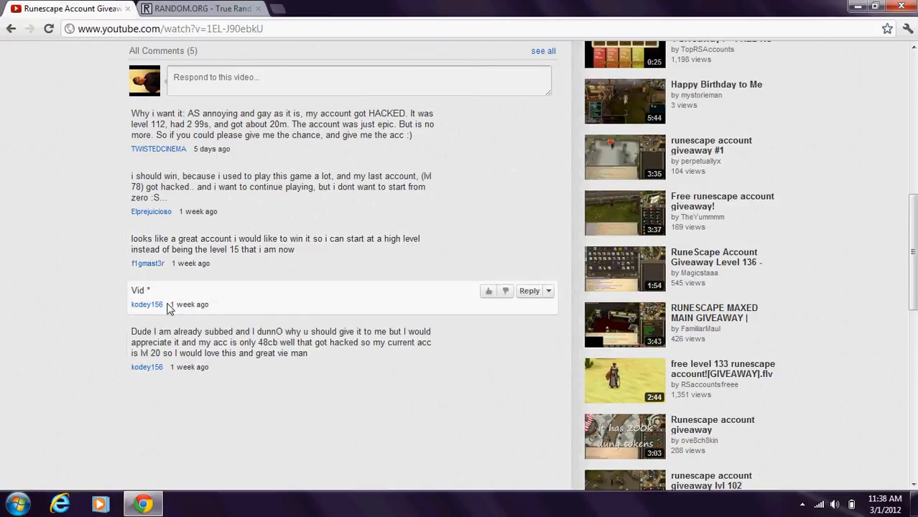
# Generate a 1-to-4 number on RANDOM.ORG and match it against the giveaway video's commenters.
pyautogui.click(202, 8)
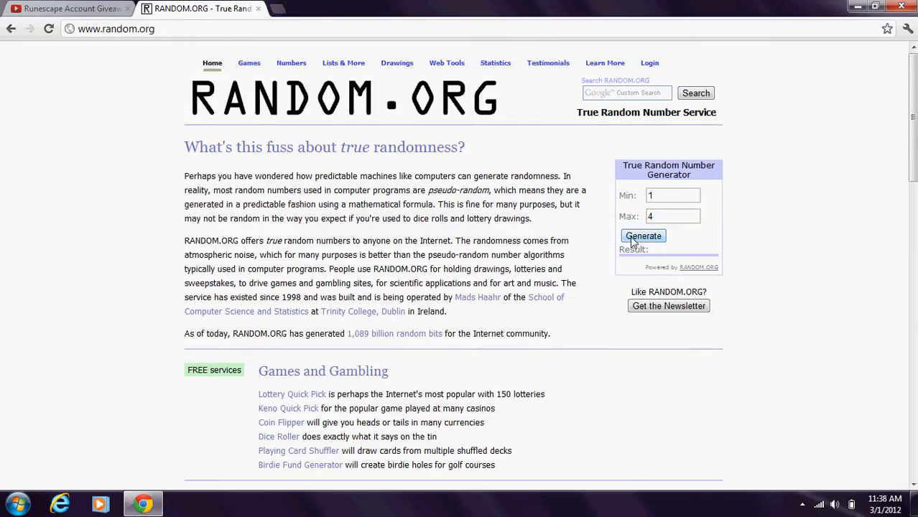
pyautogui.click(69, 8)
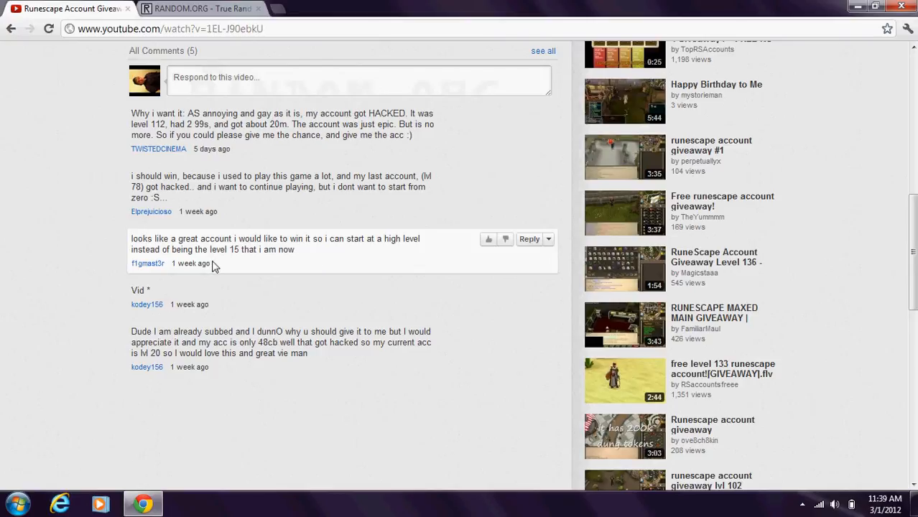
pyautogui.moveTo(140, 274)
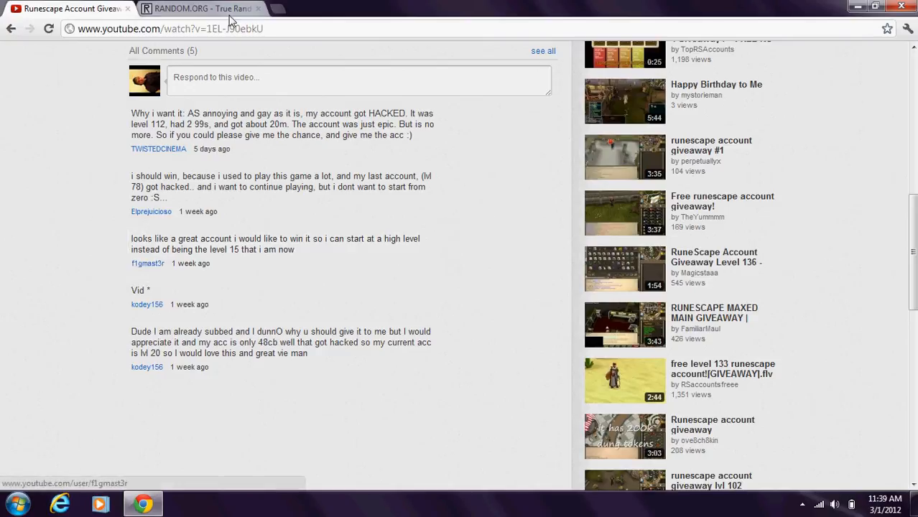
pyautogui.click(201, 8)
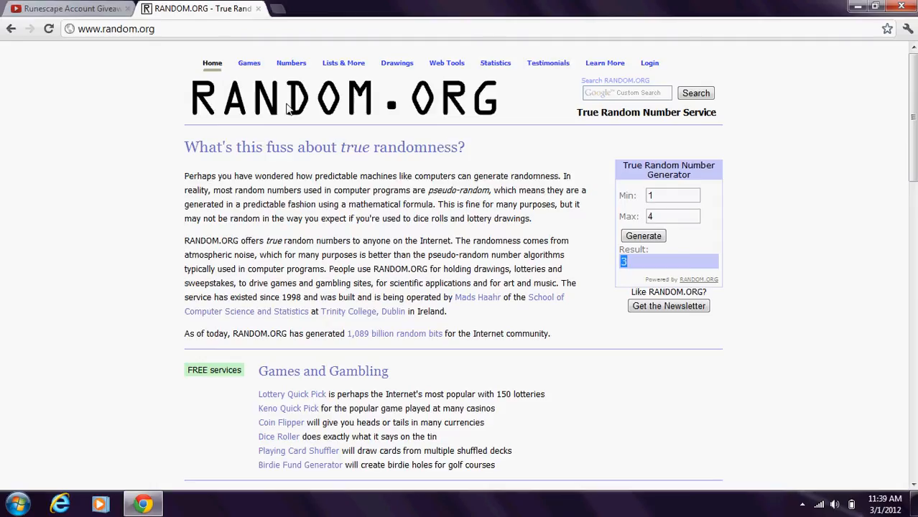
pyautogui.click(69, 9)
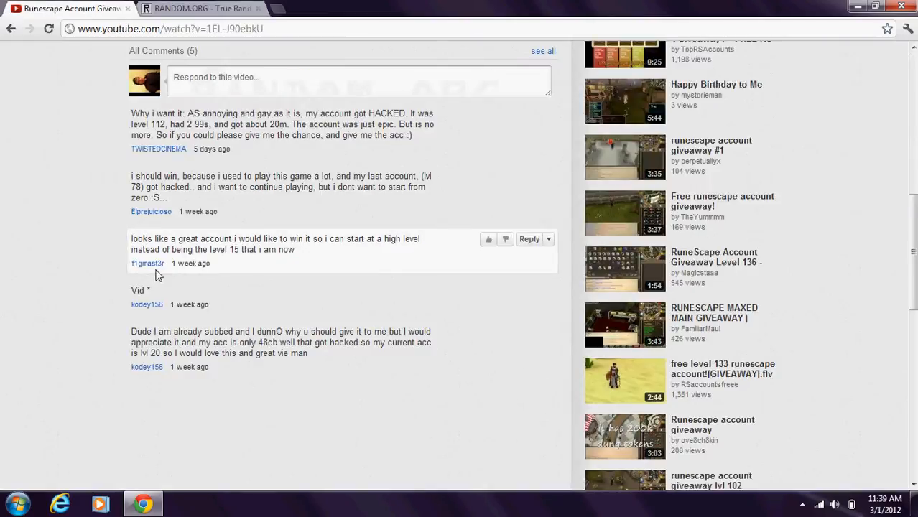
pyautogui.moveTo(148, 263)
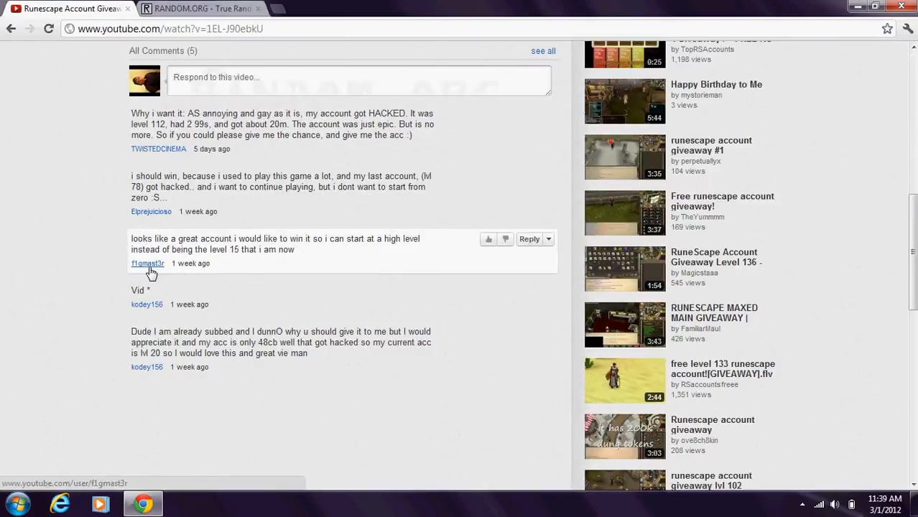
pyautogui.moveTo(164, 263)
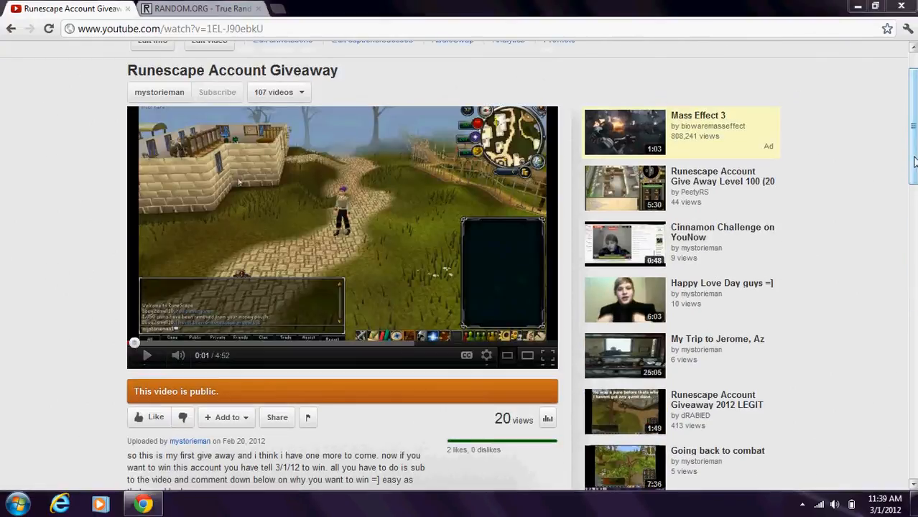
pyautogui.scroll(-3)
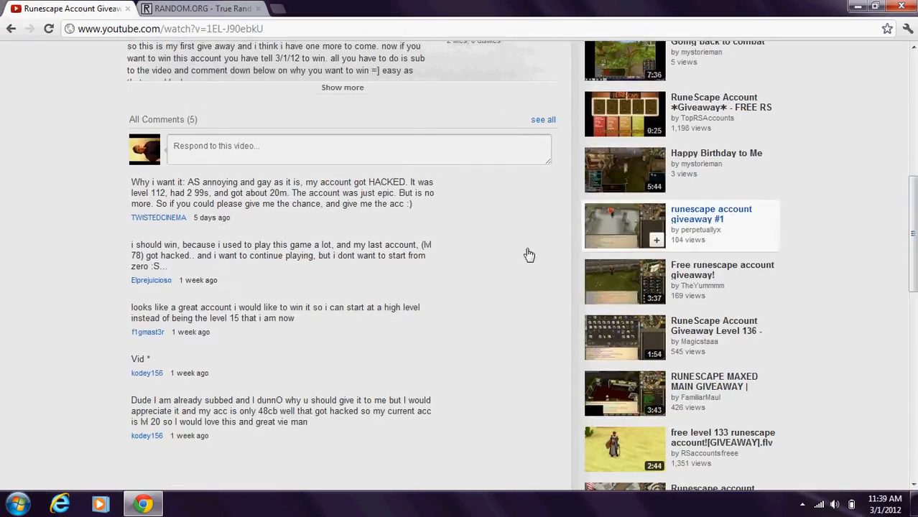